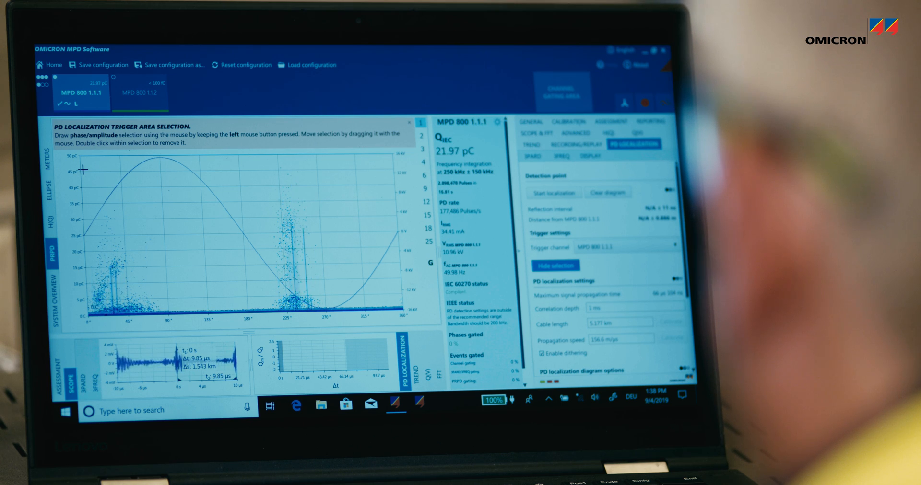
- Draw a trigger rectangle over the upper pulses of the PRPD plot
drag(84, 168, 356, 298)
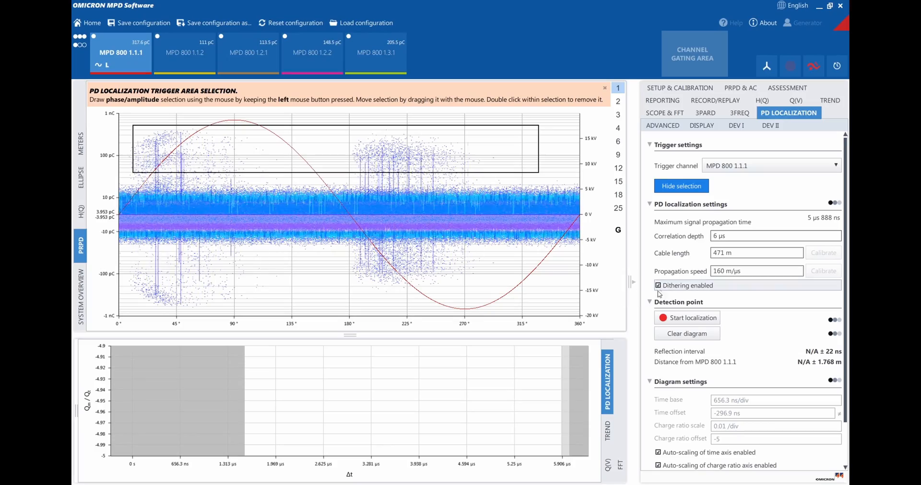
- Start localization, yielding a 2 μs 63 ns reflection interval and 306 m defect distance
click(686, 318)
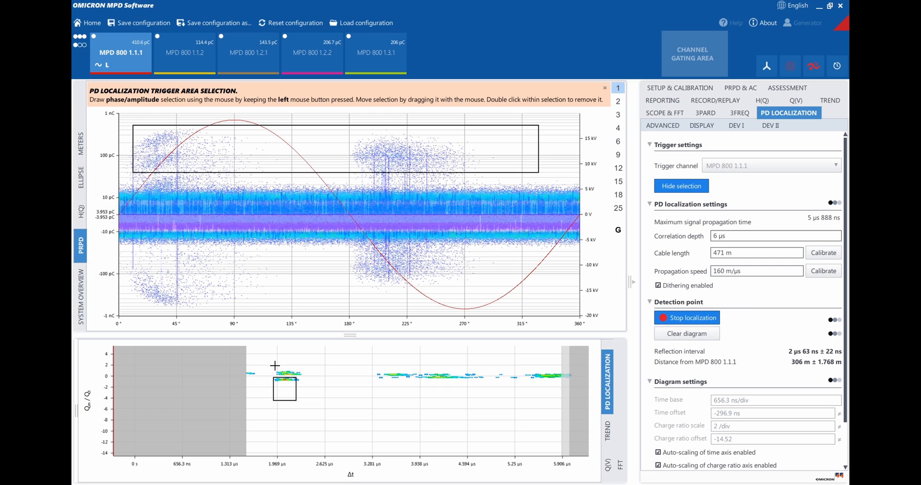
click(79, 287)
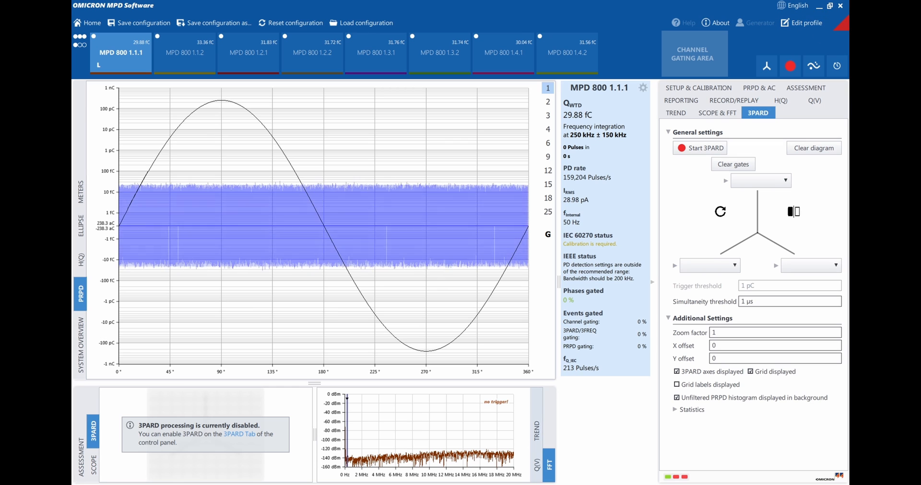
- Return to PD LOCALIZATION and rerun localization, again giving 306 m distance
click(787, 113)
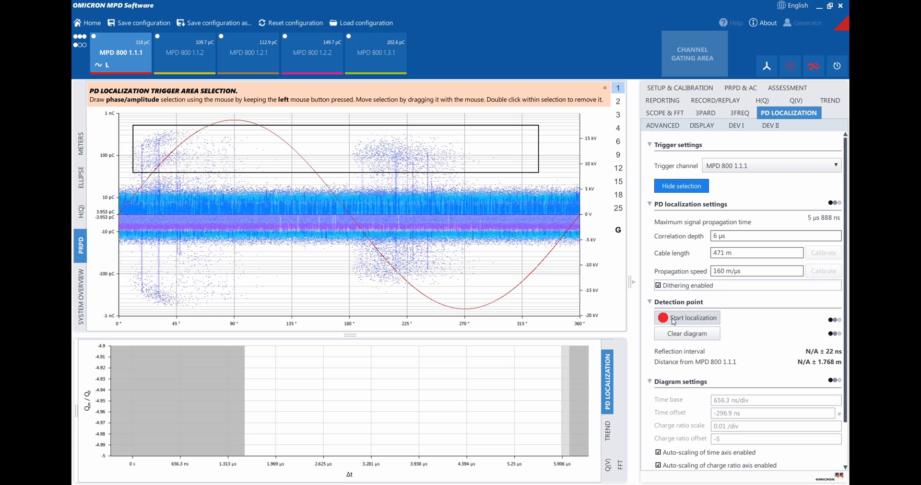
click(688, 318)
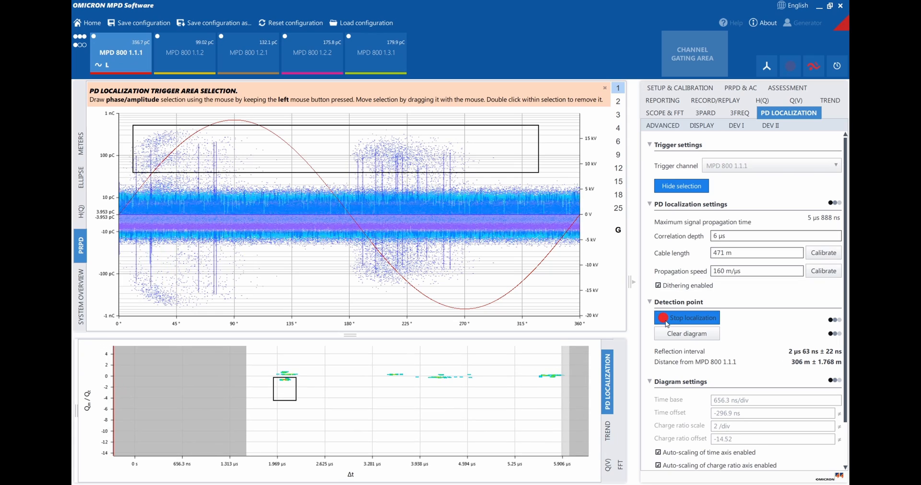